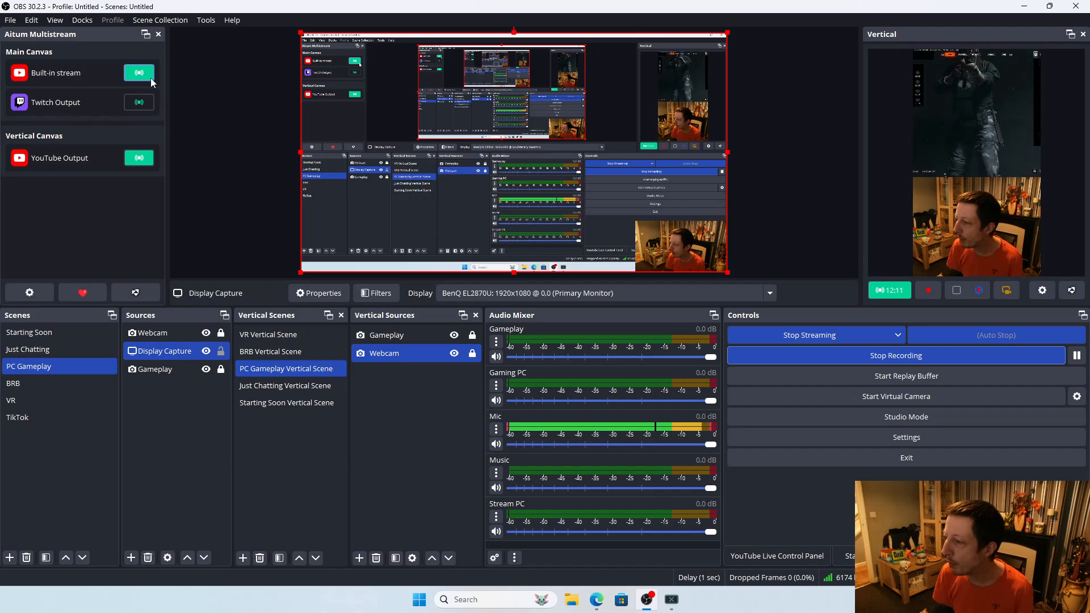
{"action": "mouse_move", "coordinate": [452, 382]}
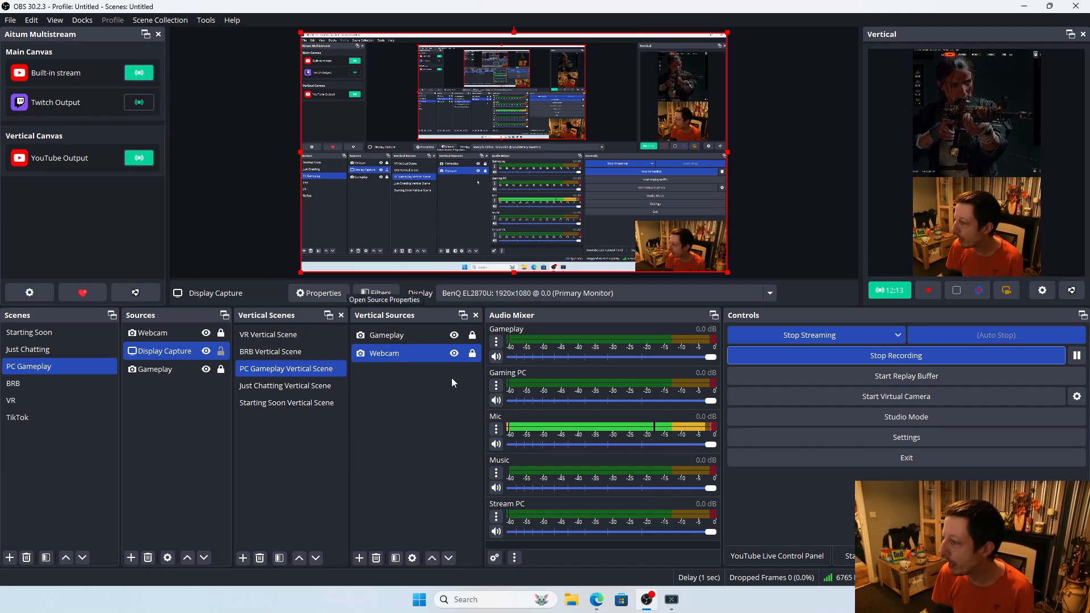
{"action": "mouse_move", "coordinate": [595, 600]}
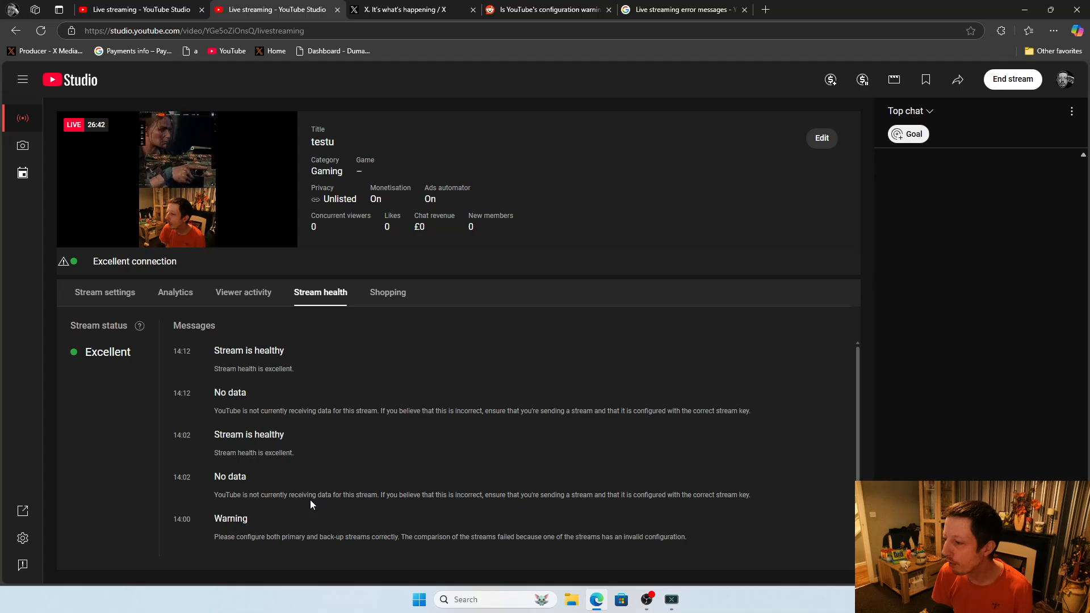
{"action": "mouse_move", "coordinate": [212, 544]}
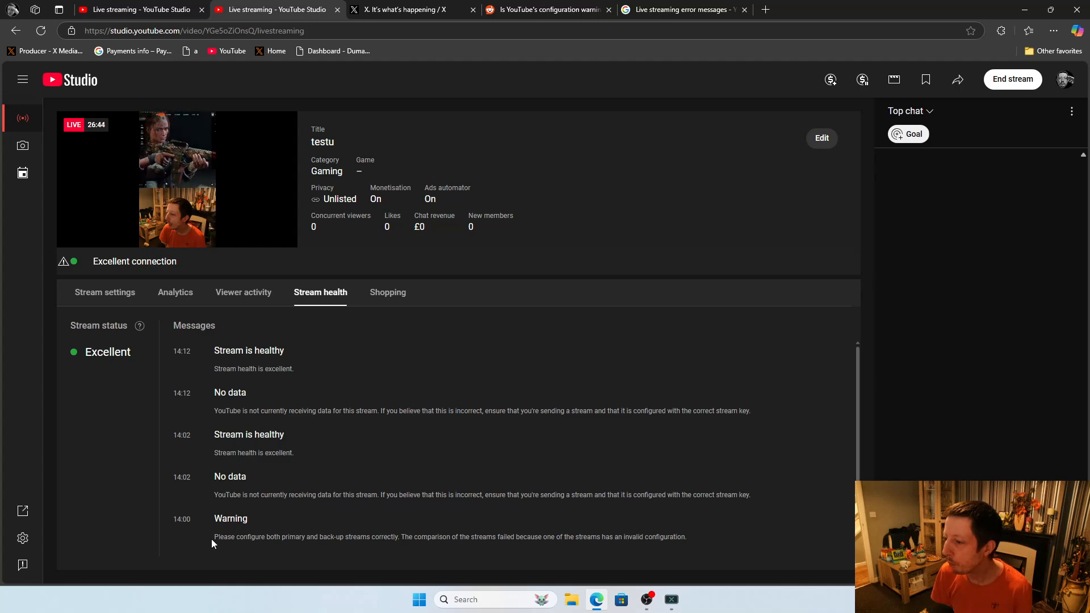
{"action": "left_click_drag", "start_coordinate": [214, 536], "coordinate": [338, 537]}
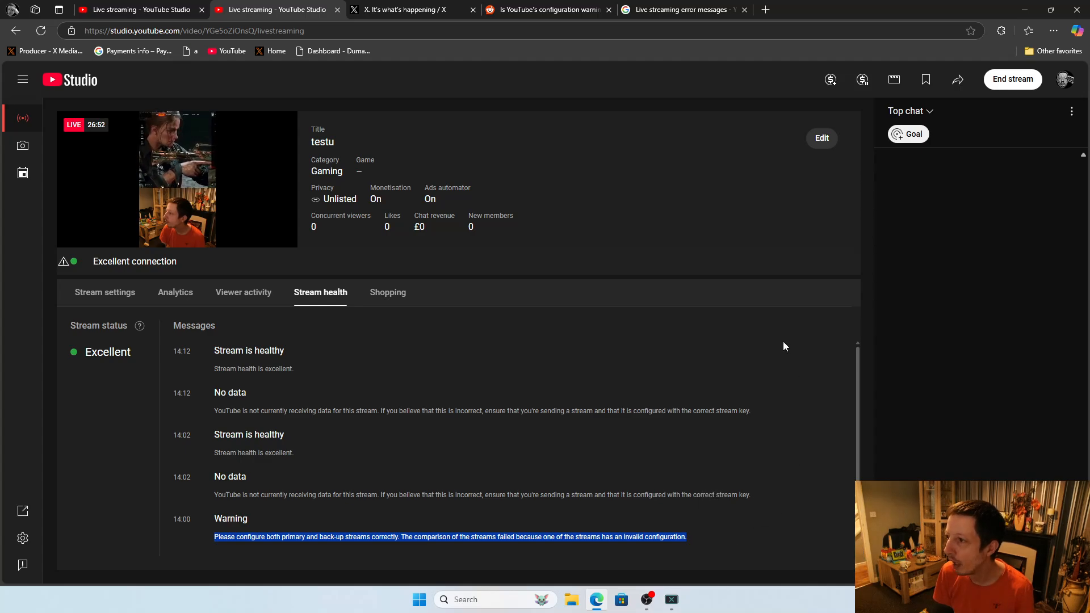
{"action": "mouse_move", "coordinate": [709, 278]}
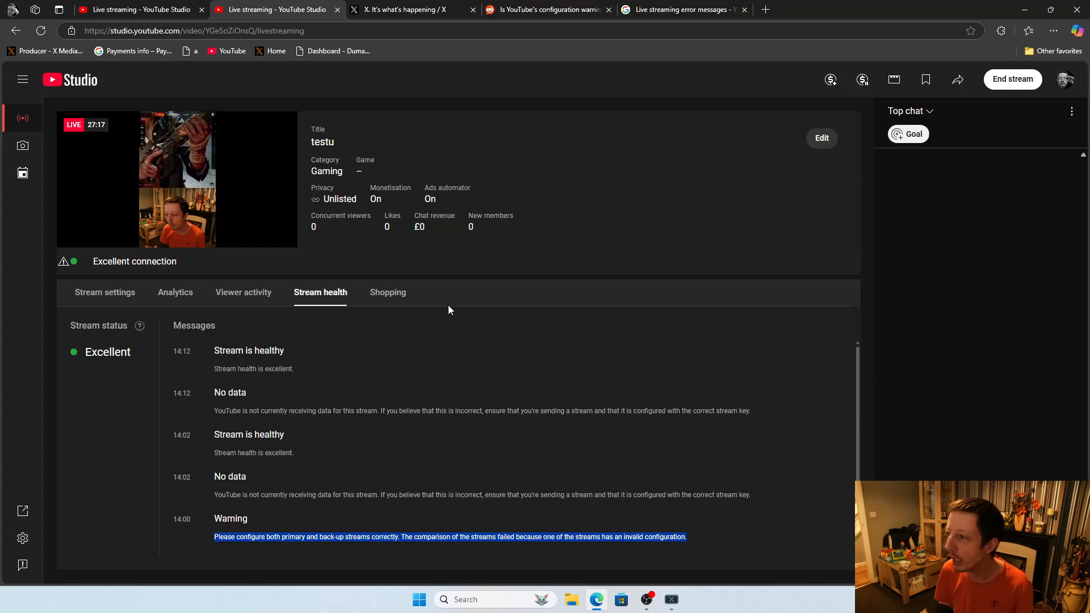
{"action": "mouse_move", "coordinate": [408, 318]}
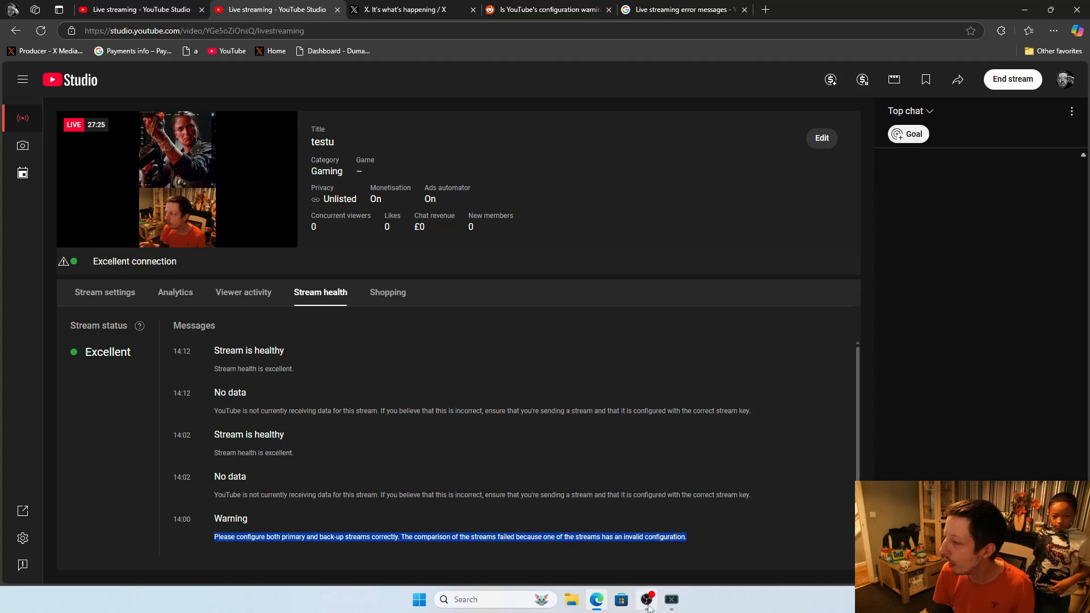
{"action": "left_click", "coordinate": [646, 599]}
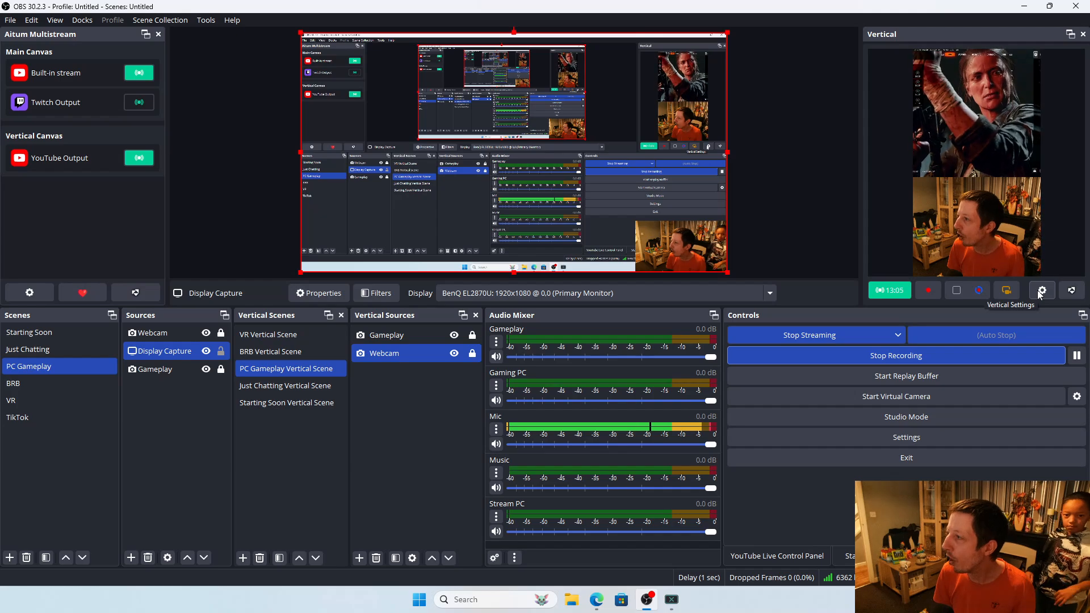
{"action": "left_click", "coordinate": [1041, 289]}
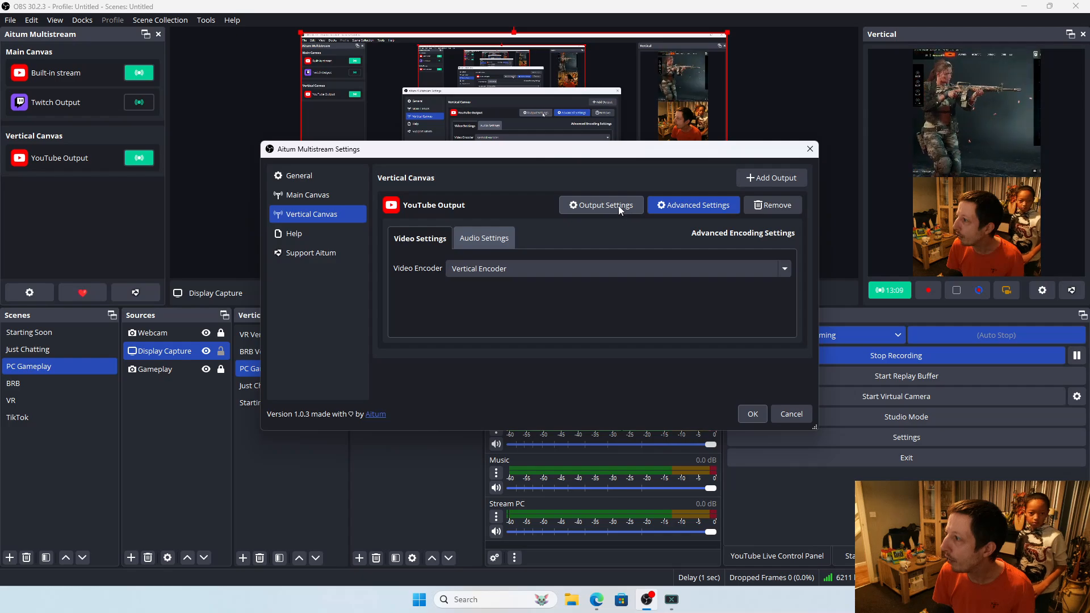
{"action": "left_click", "coordinate": [600, 204]}
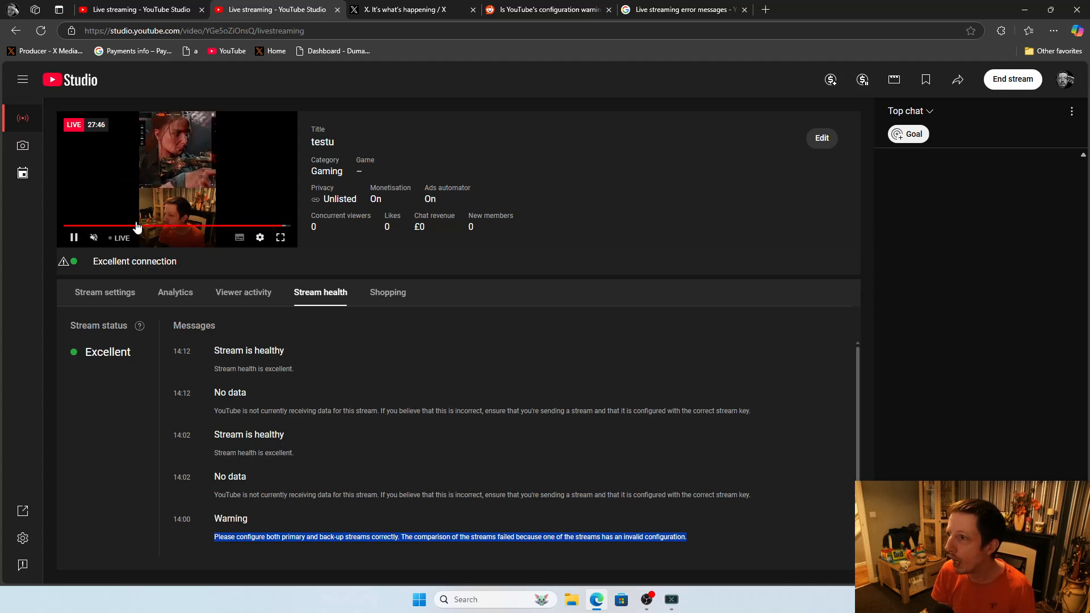
{"action": "mouse_move", "coordinate": [196, 327]}
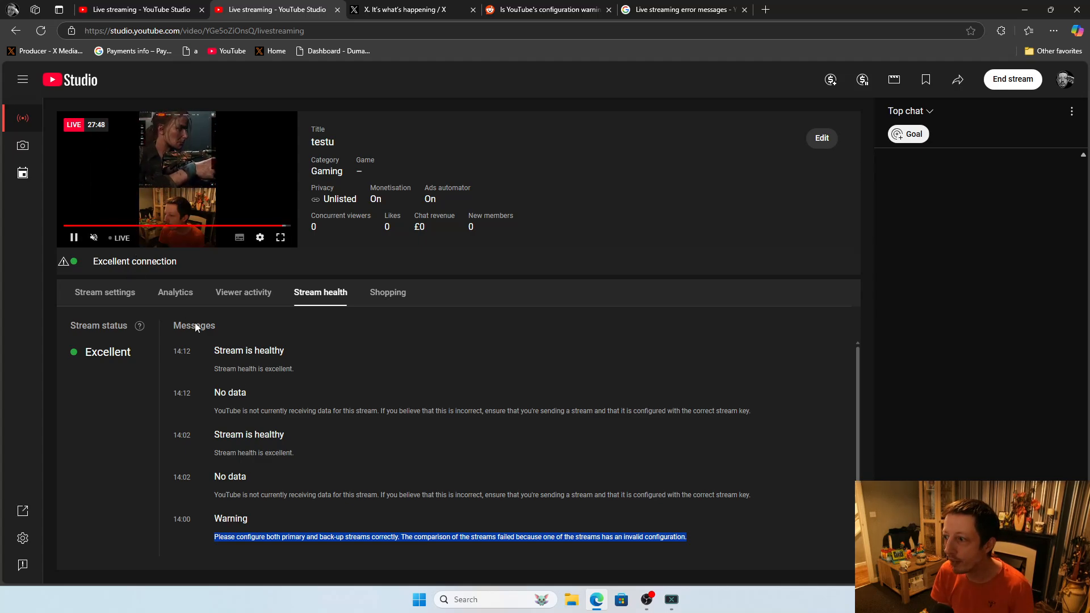
{"action": "double_click", "coordinate": [249, 351]}
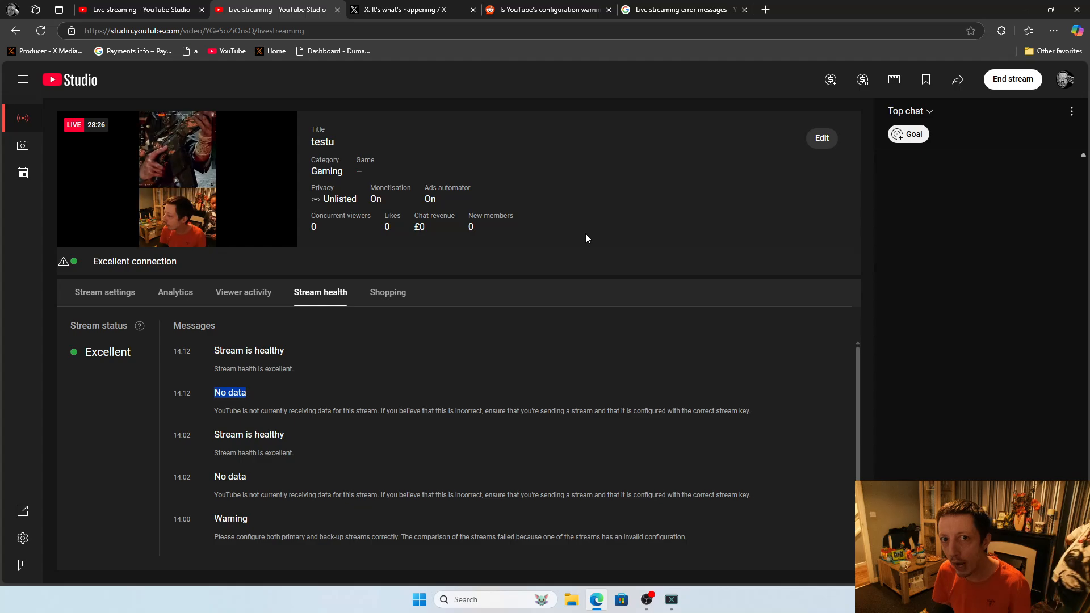
{"action": "mouse_move", "coordinate": [556, 215]}
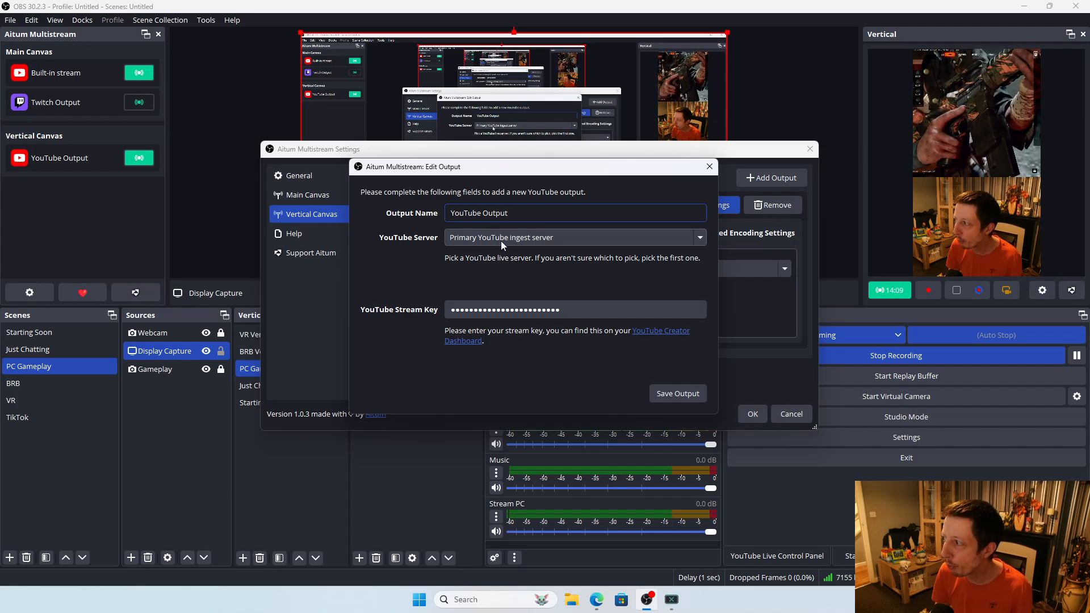
{"action": "mouse_move", "coordinate": [466, 242]}
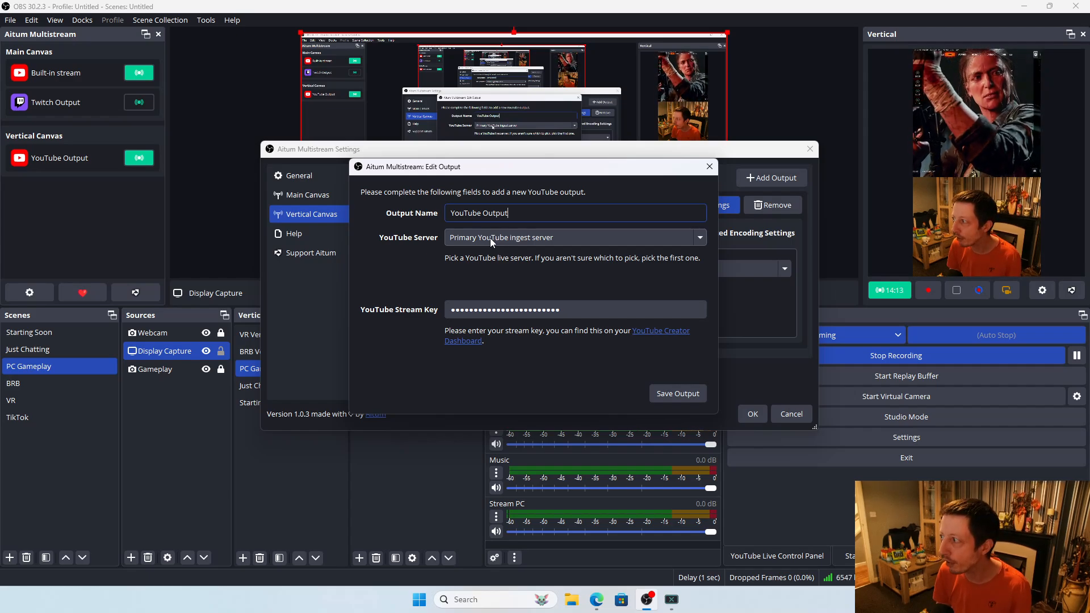
{"action": "mouse_move", "coordinate": [680, 237]}
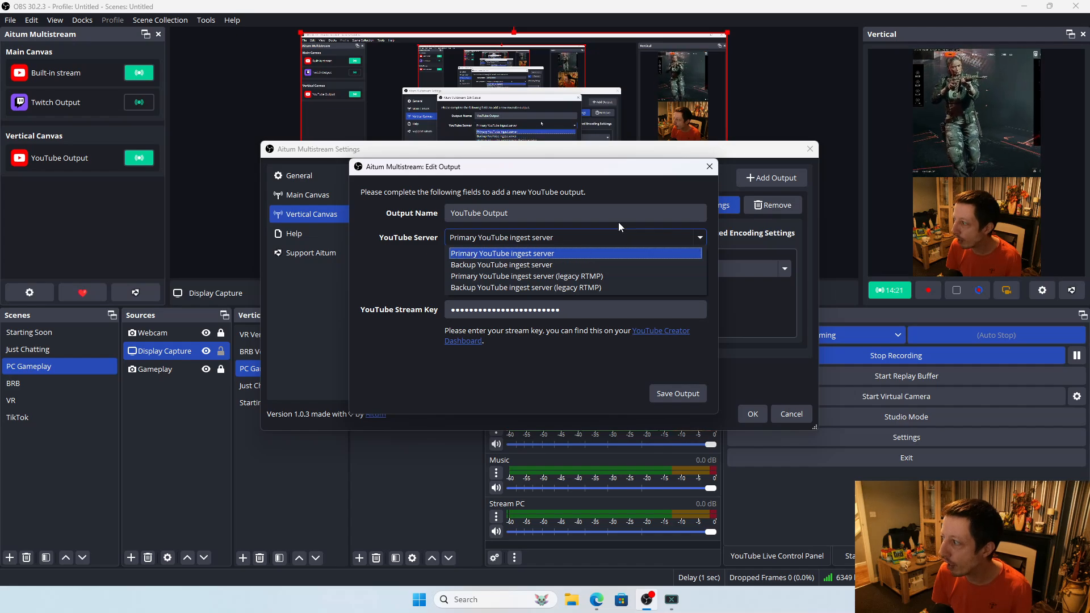
- Leave YouTube Server on Primary YouTube ingest server, close Edit Output and return to stream health
{"action": "left_click", "coordinate": [501, 253]}
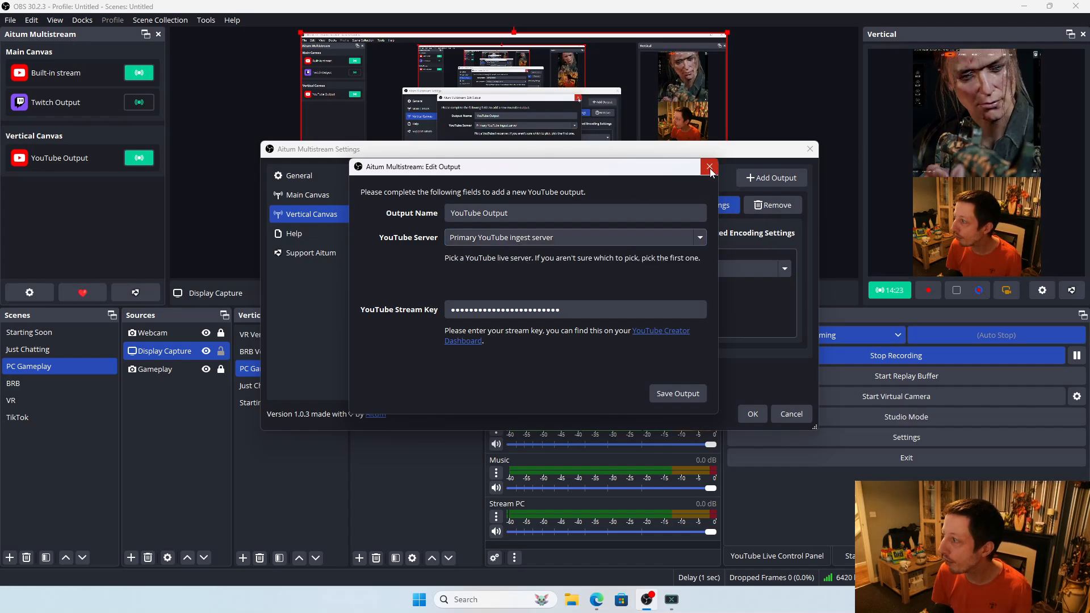
{"action": "left_click", "coordinate": [708, 168]}
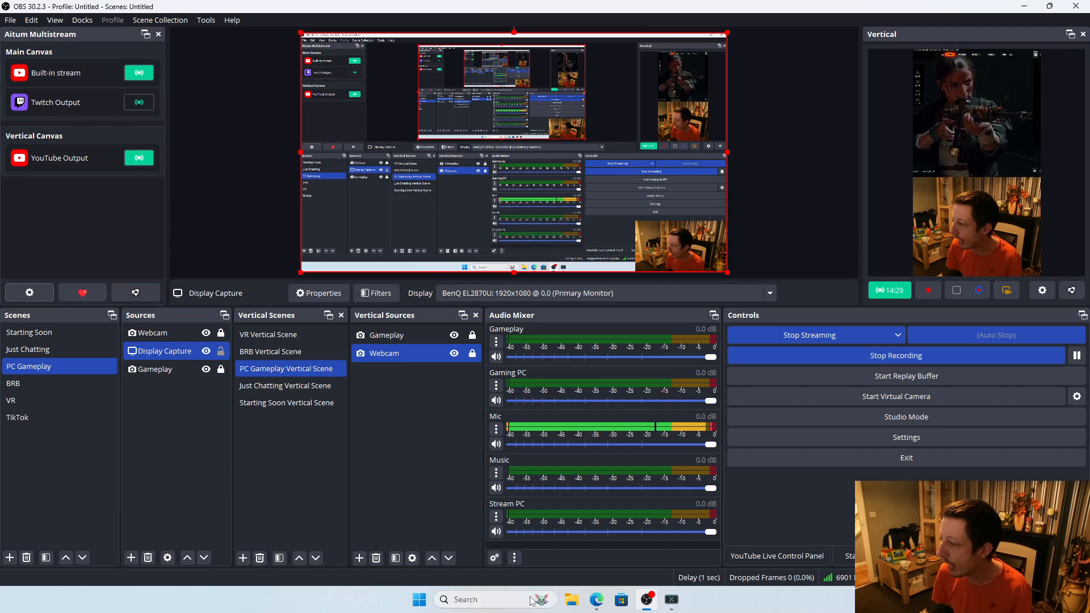
{"action": "left_click", "coordinate": [596, 600]}
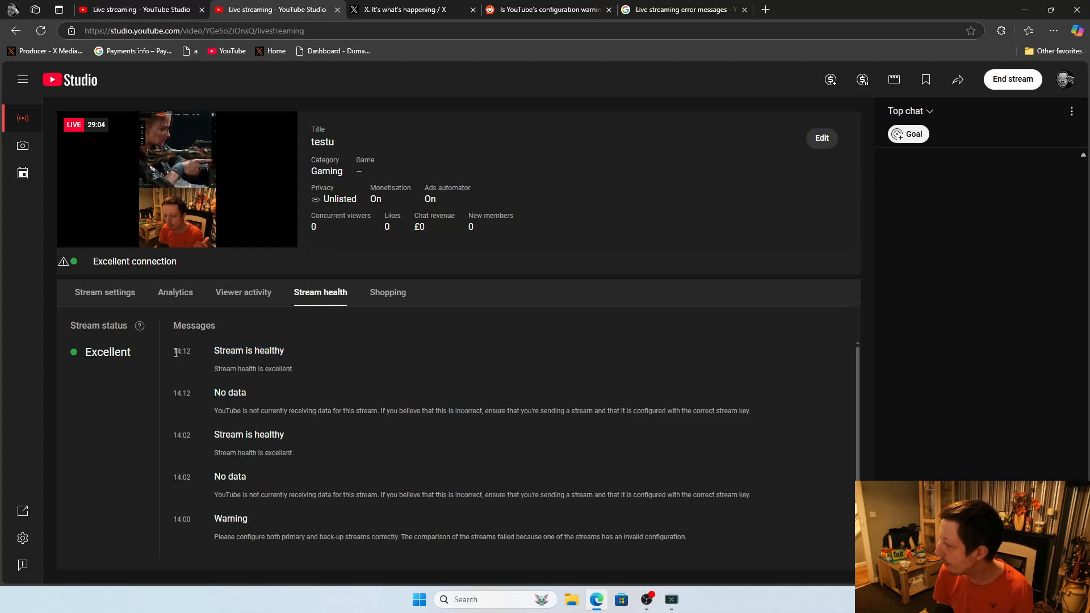
{"action": "mouse_move", "coordinate": [331, 334]}
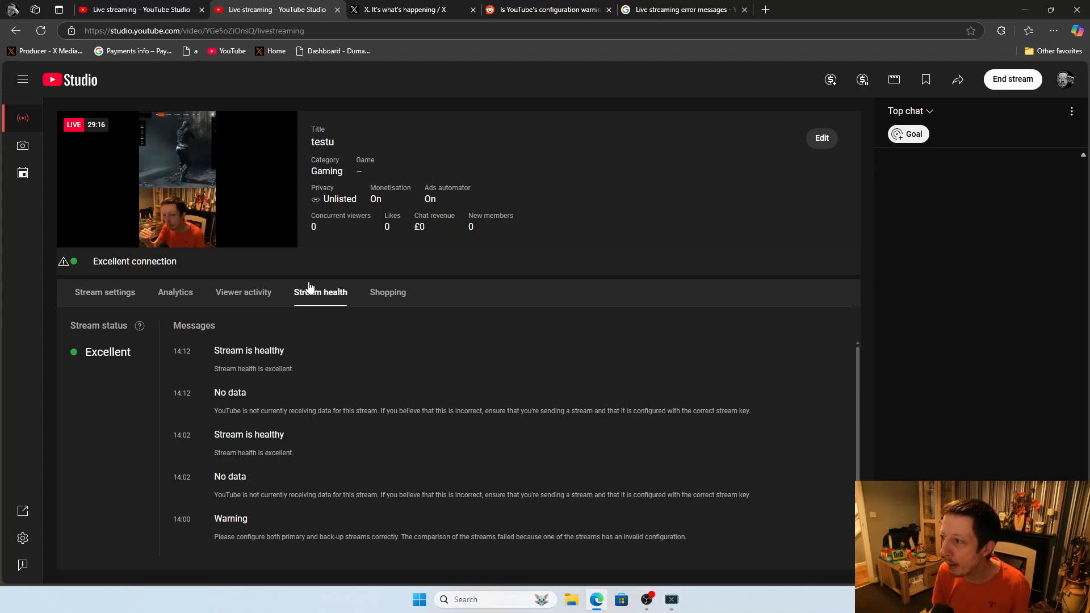
{"action": "mouse_move", "coordinate": [636, 211]}
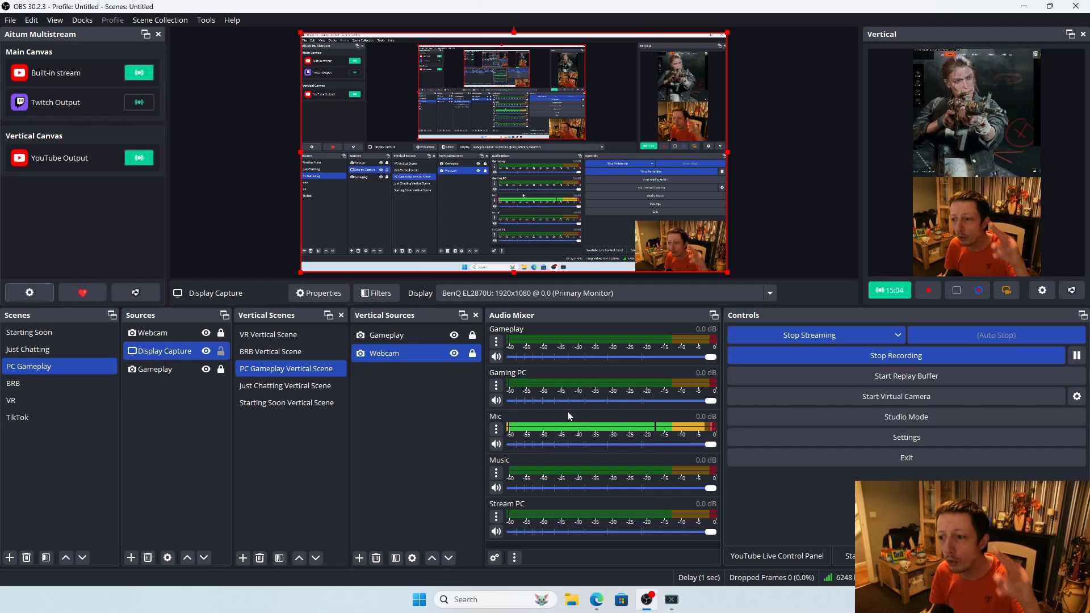
{"action": "mouse_move", "coordinate": [896, 356]}
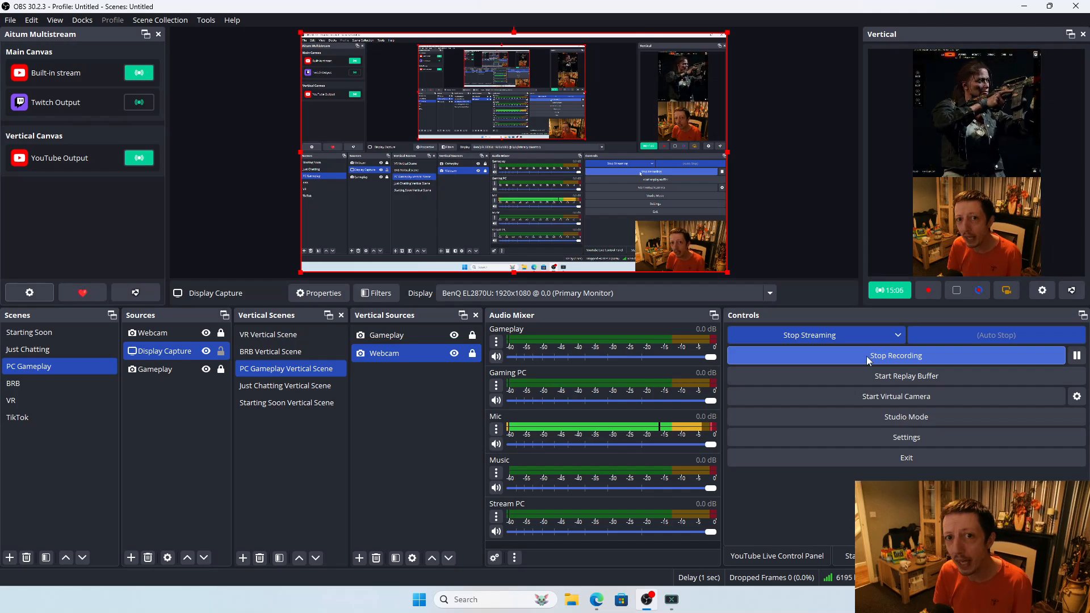